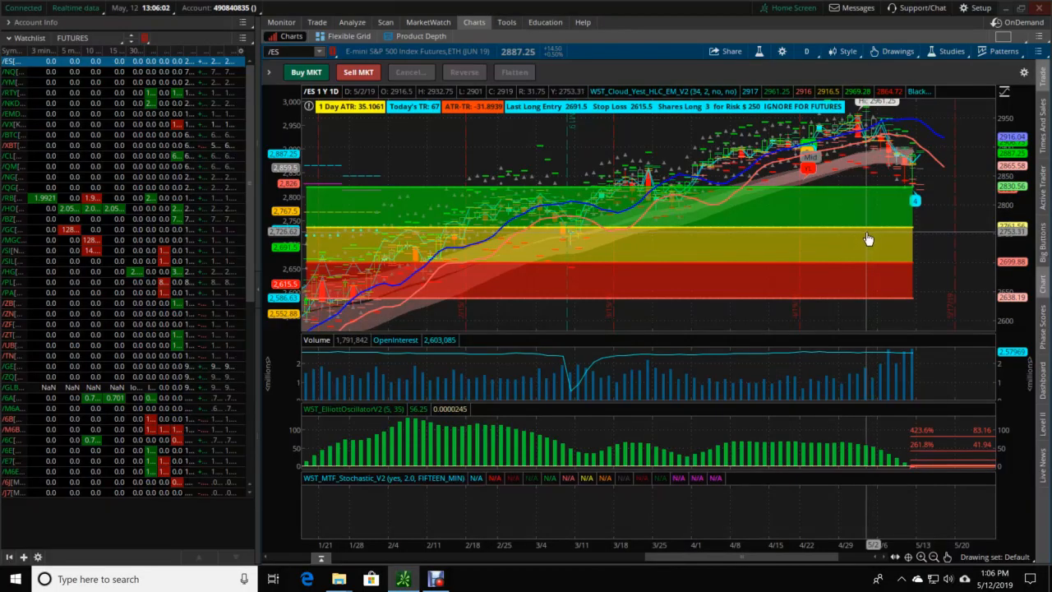
mouse_move(852, 239)
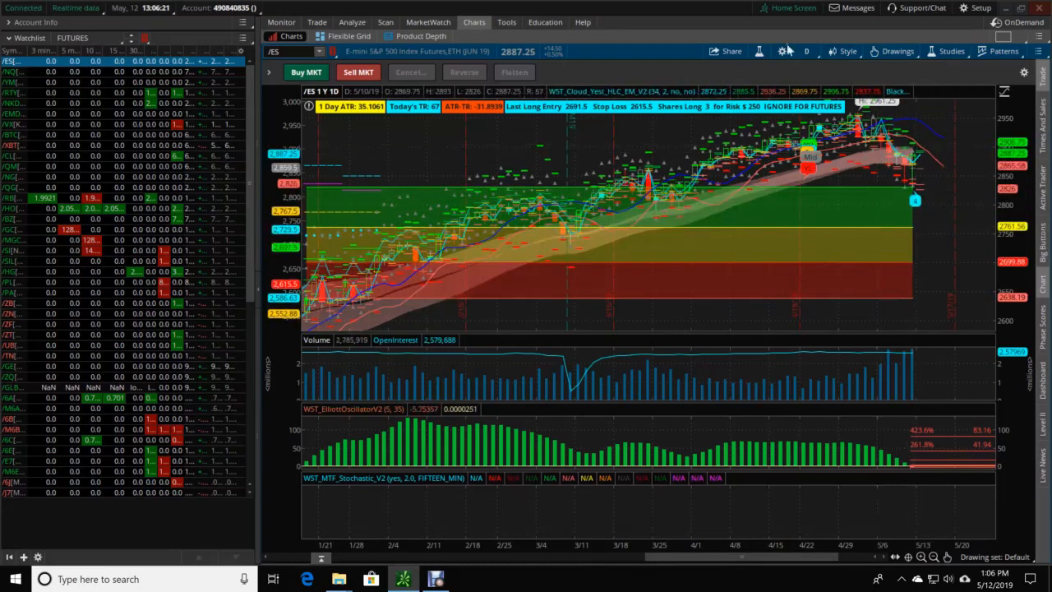
Switch the /ES chart timeframe to 20D:1h, then to 10D:30m.
left_click(813, 51)
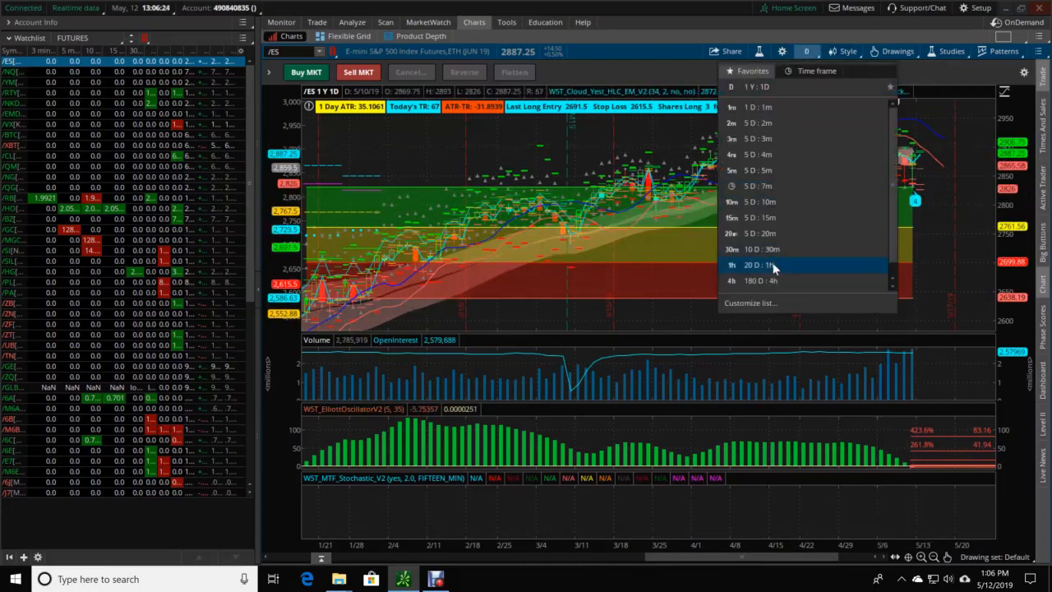
left_click(732, 265)
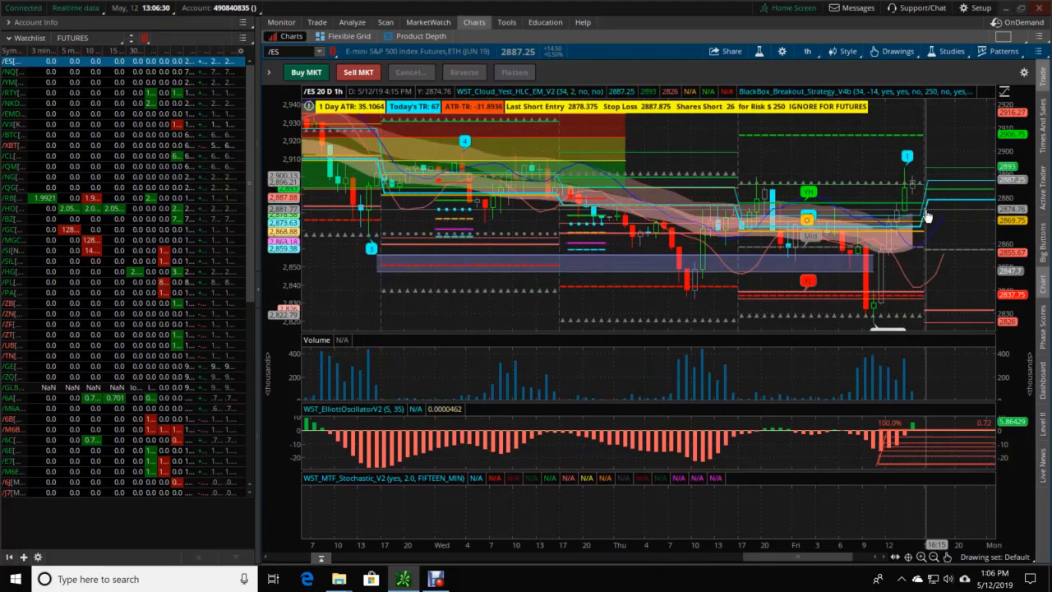
left_click(808, 50)
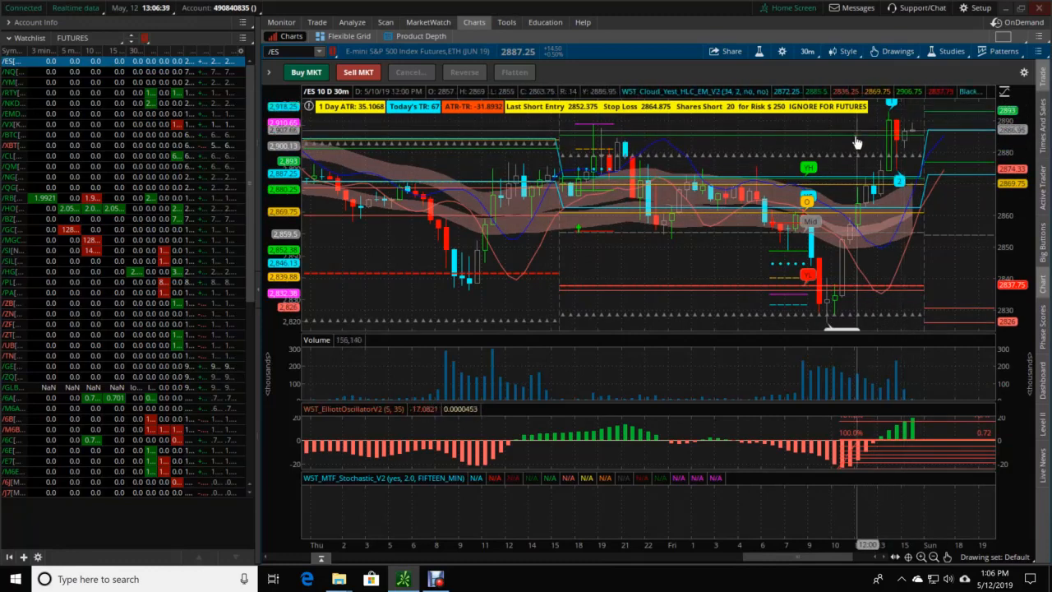
Cycle the /ES chart through 1Y:1D and 10D:30m, ending on 5D:15m.
left_click(808, 51)
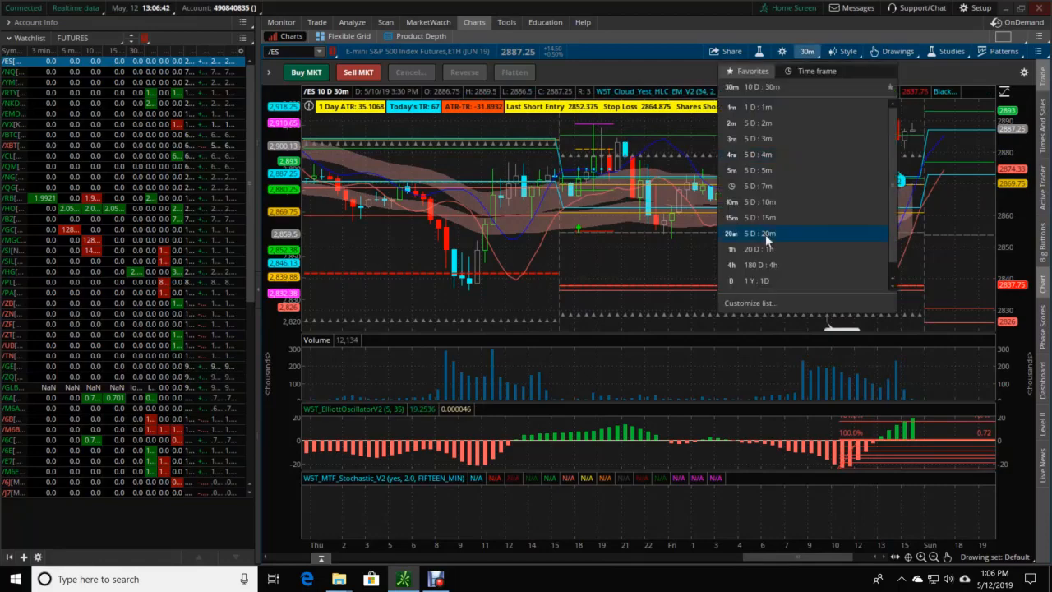
left_click(732, 280)
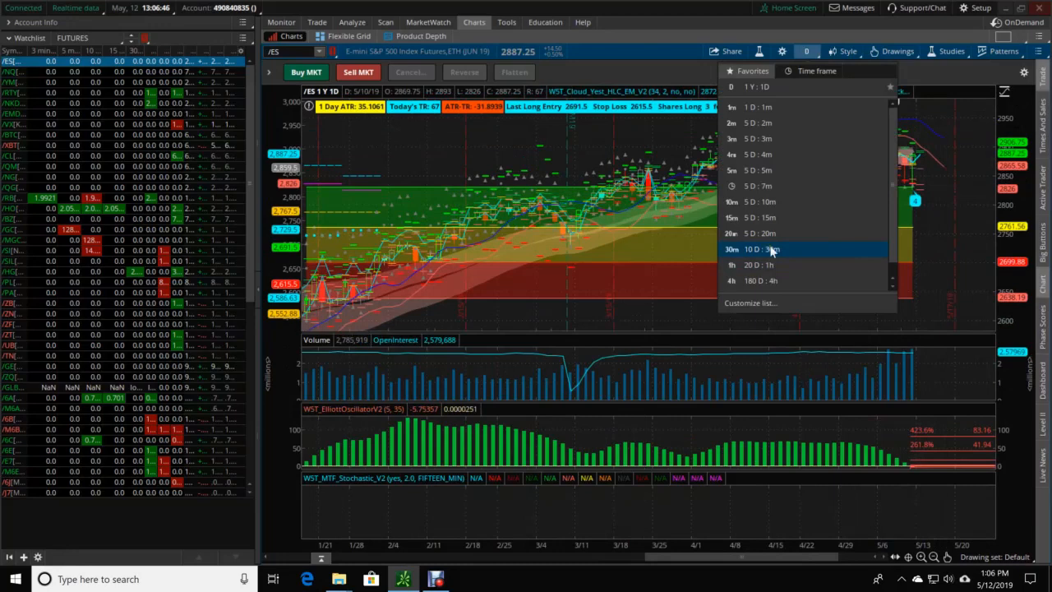
left_click(769, 249)
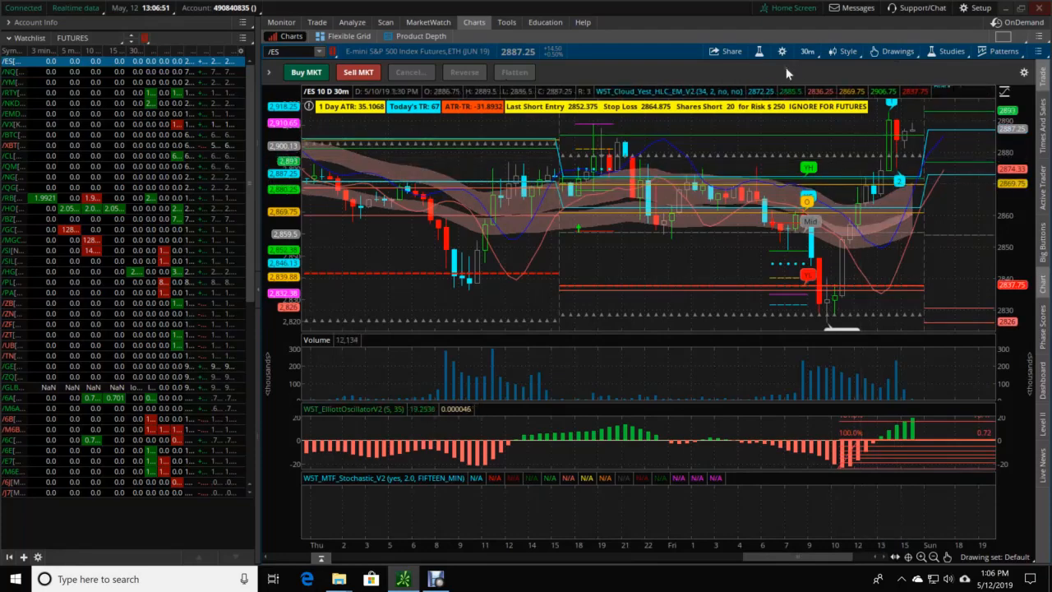
left_click(808, 51)
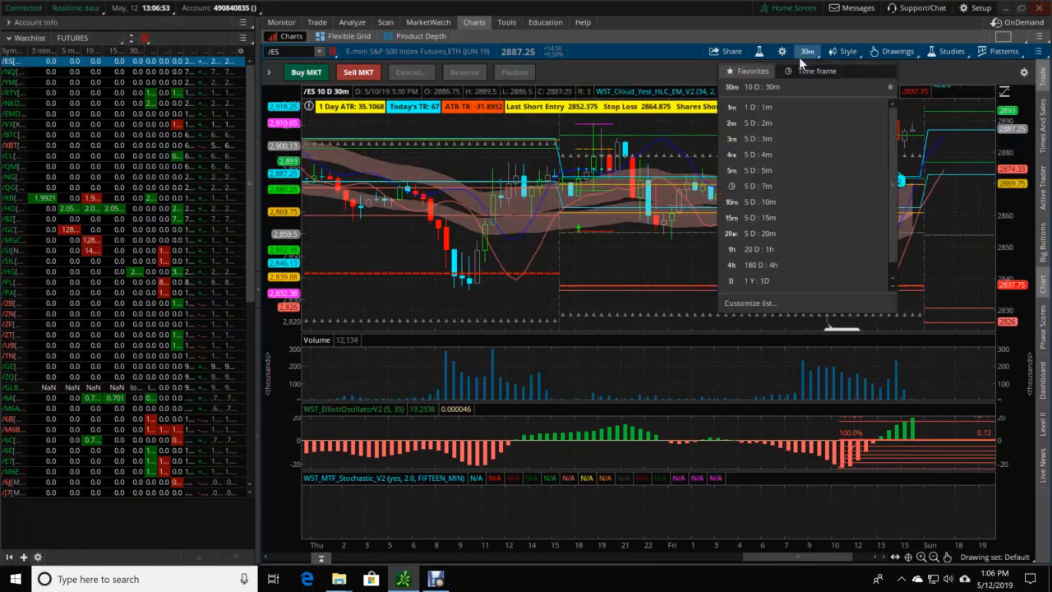
left_click(754, 217)
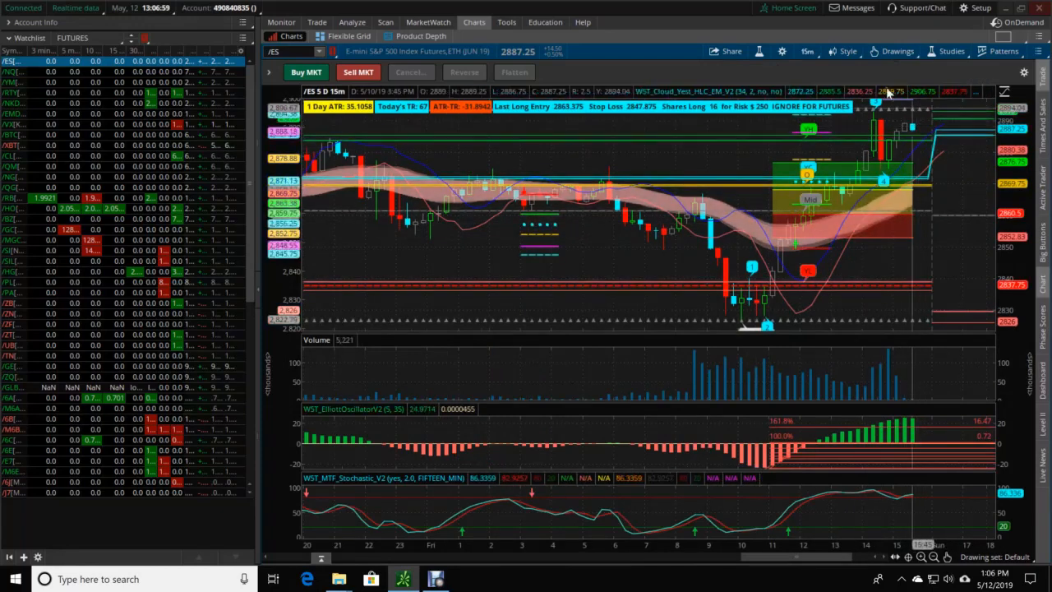
Change the /ES chart timeframe to 5D:5m, then to 5D:4m.
left_click(807, 51)
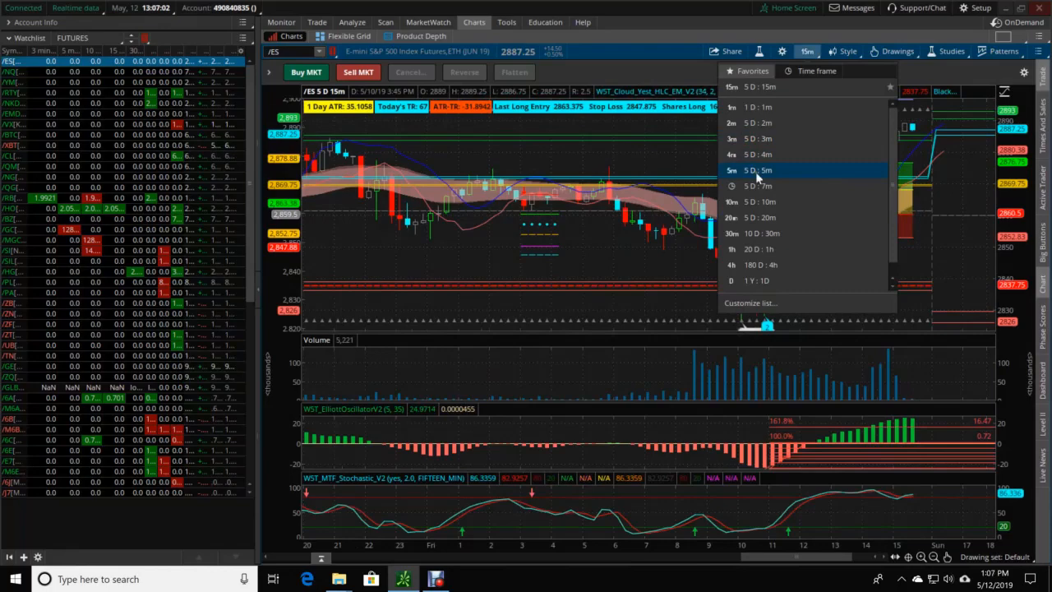
left_click(749, 201)
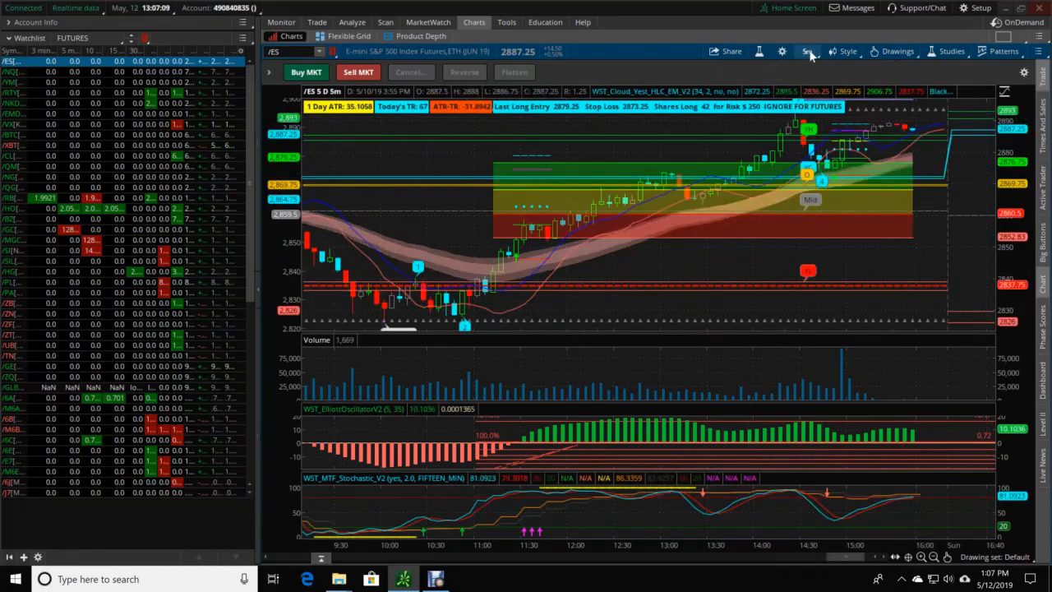
left_click(807, 51)
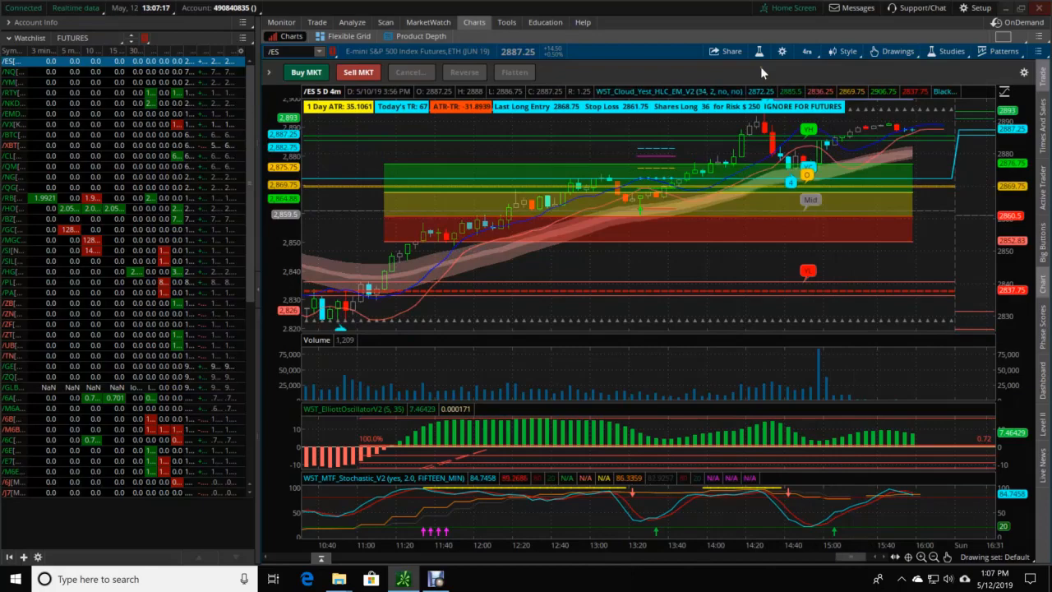
View the /ES chart at 5D:3m and 1Y:1D, then settle on 5D:15m.
left_click(808, 51)
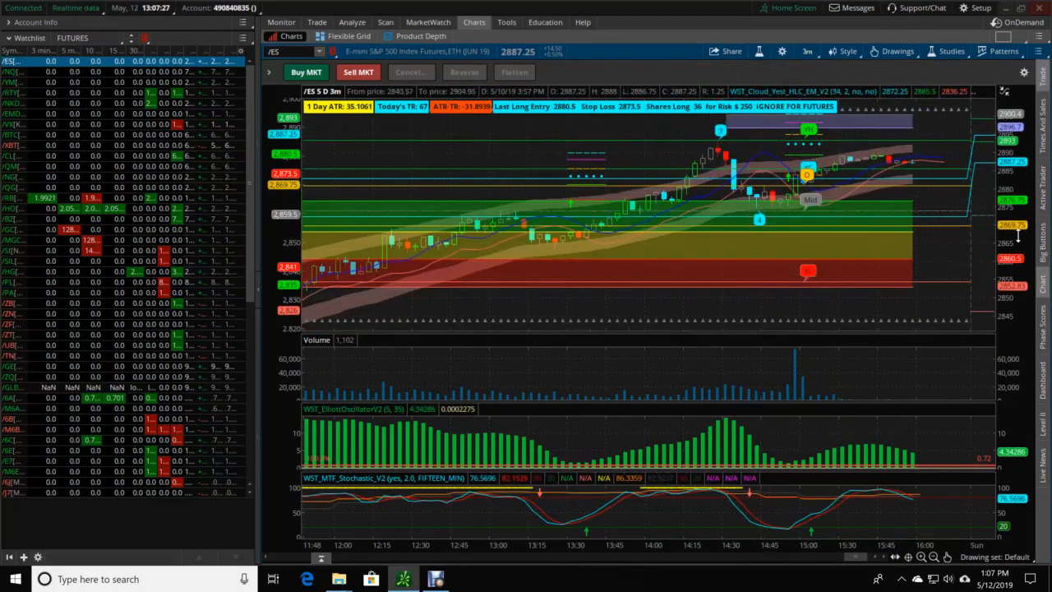
mouse_move(928, 133)
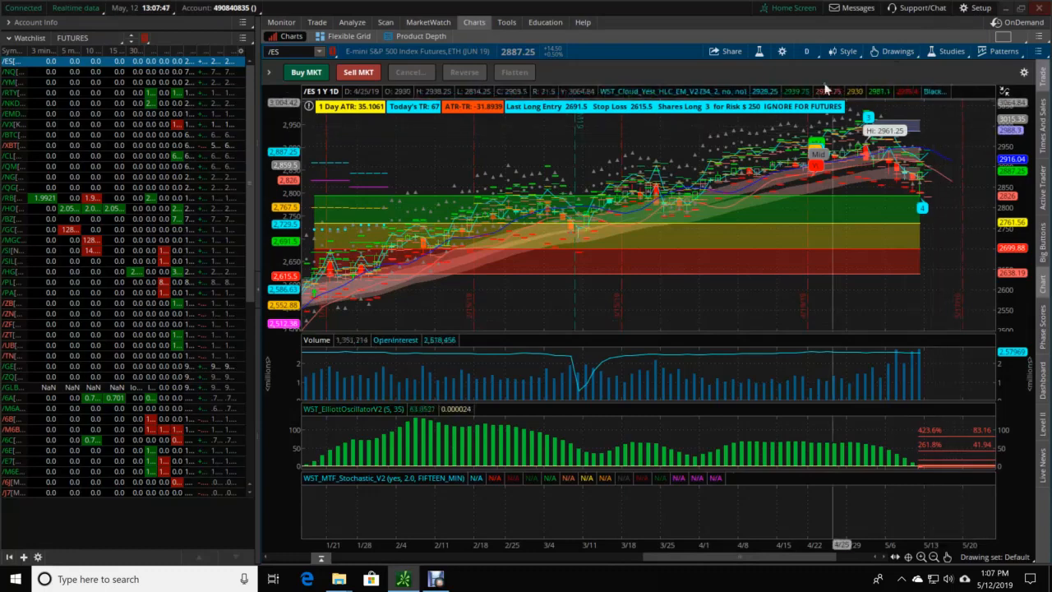
left_click(813, 51)
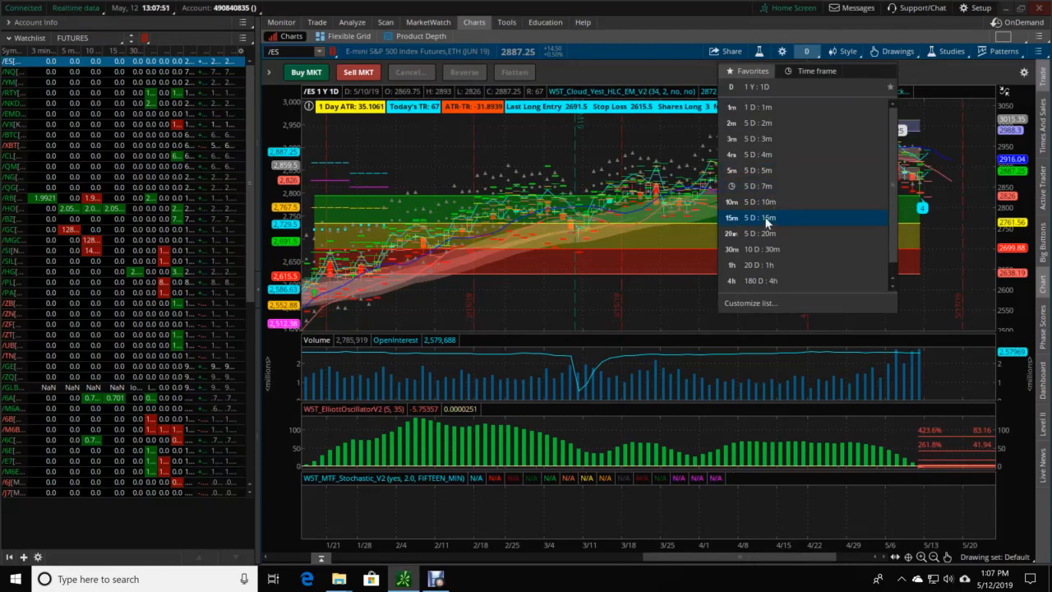
left_click(756, 217)
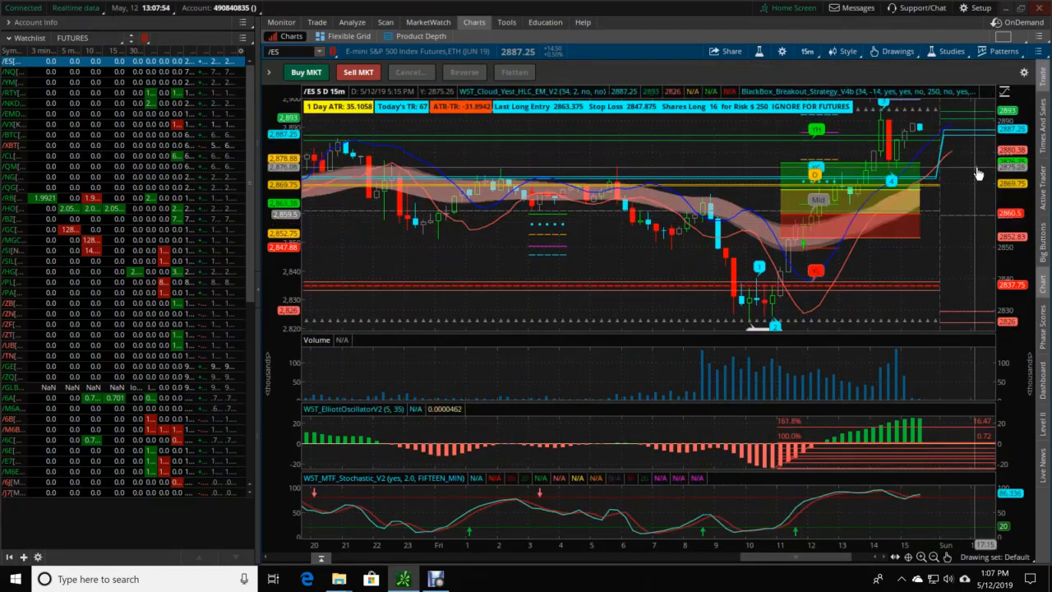